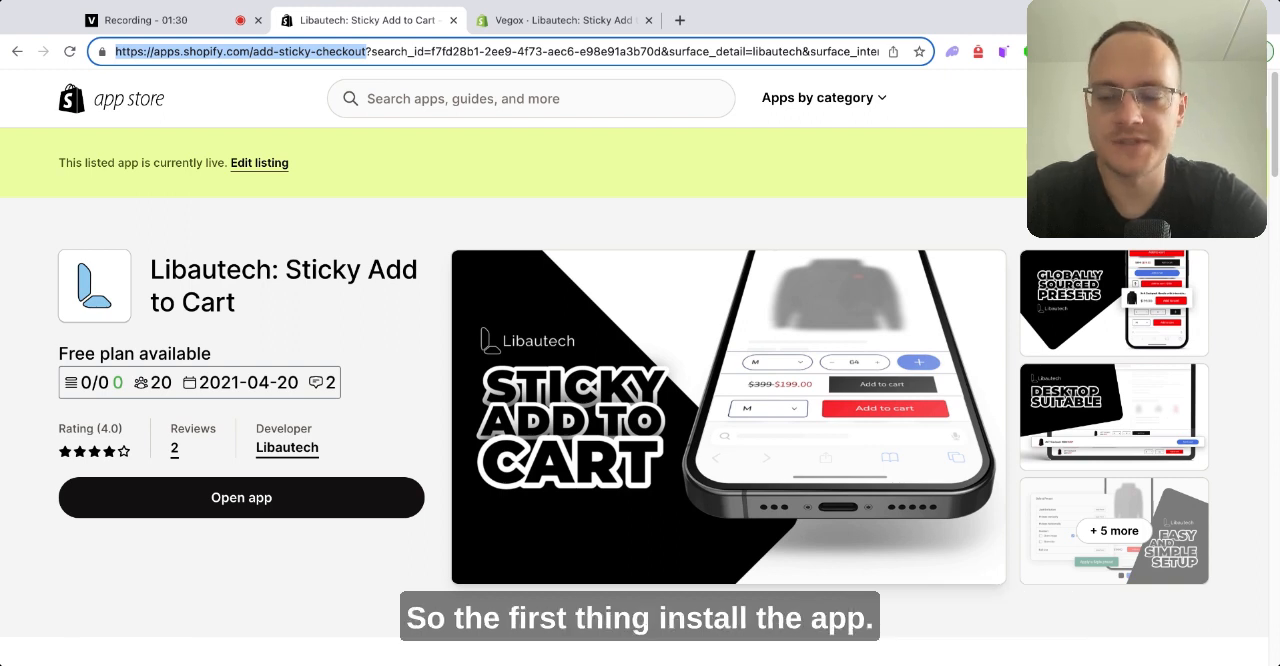
Launch the Libautech Sticky Add to Cart app from its App Store listing
{"action": "left_click", "coordinate": [564, 19]}
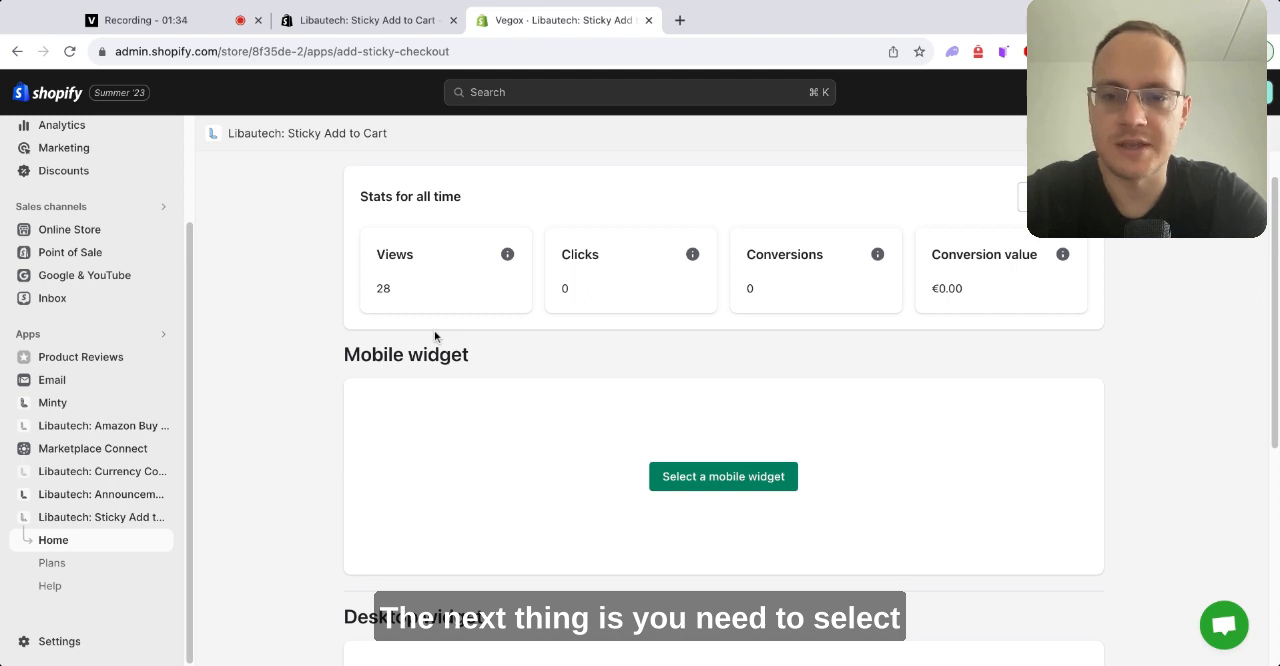
Choose the Full size mobile widget with 'Price in button' checked and apply it
{"action": "scroll", "scroll_direction": "down", "scroll_amount": 3}
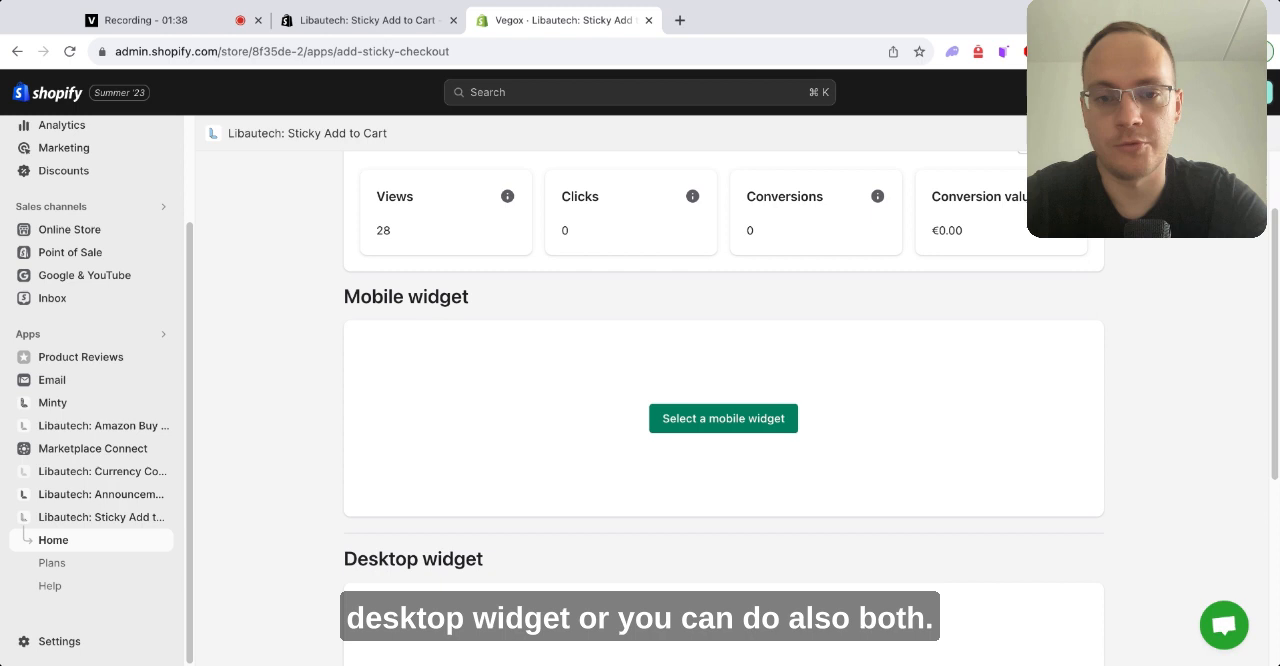
{"action": "left_click", "coordinate": [723, 418]}
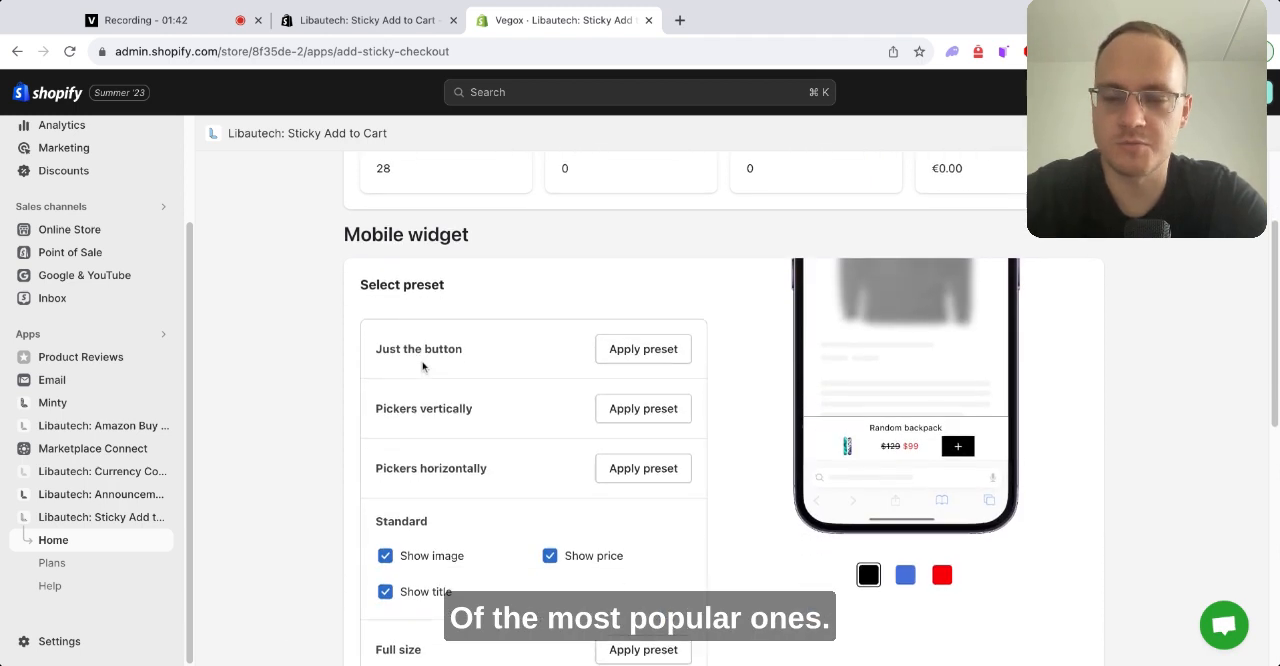
{"action": "scroll", "scroll_direction": "down", "scroll_amount": 3}
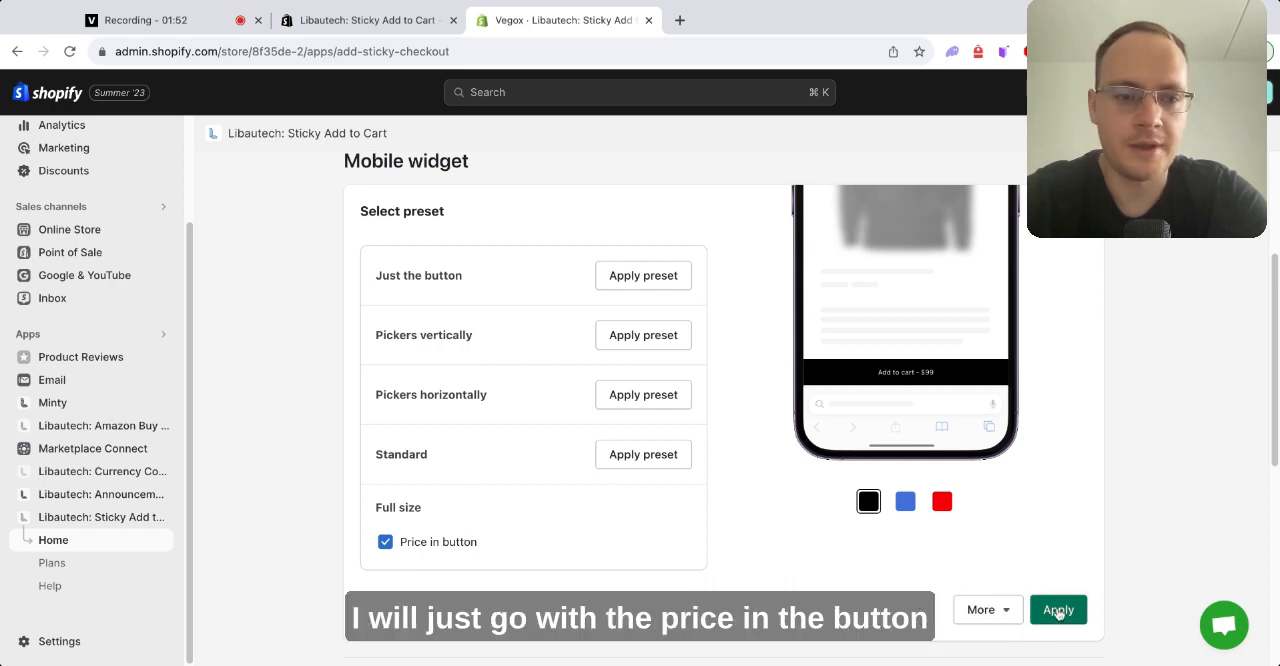
{"action": "left_click", "coordinate": [1058, 609]}
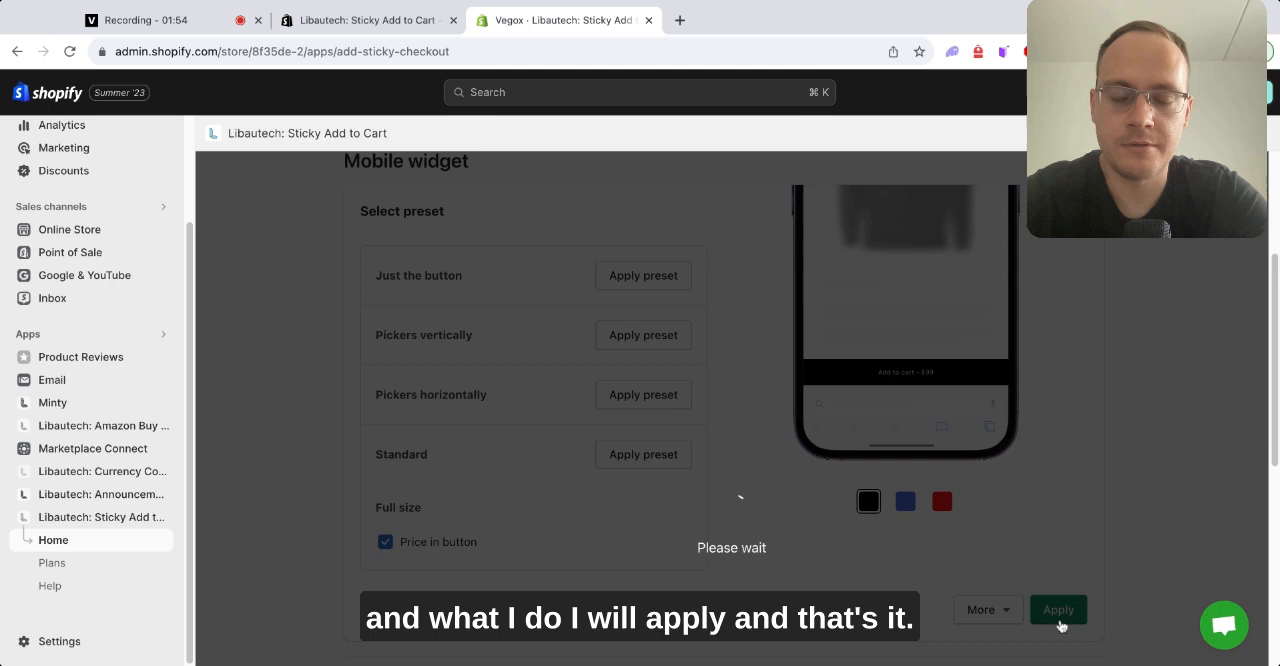
{"action": "left_click", "coordinate": [1057, 609]}
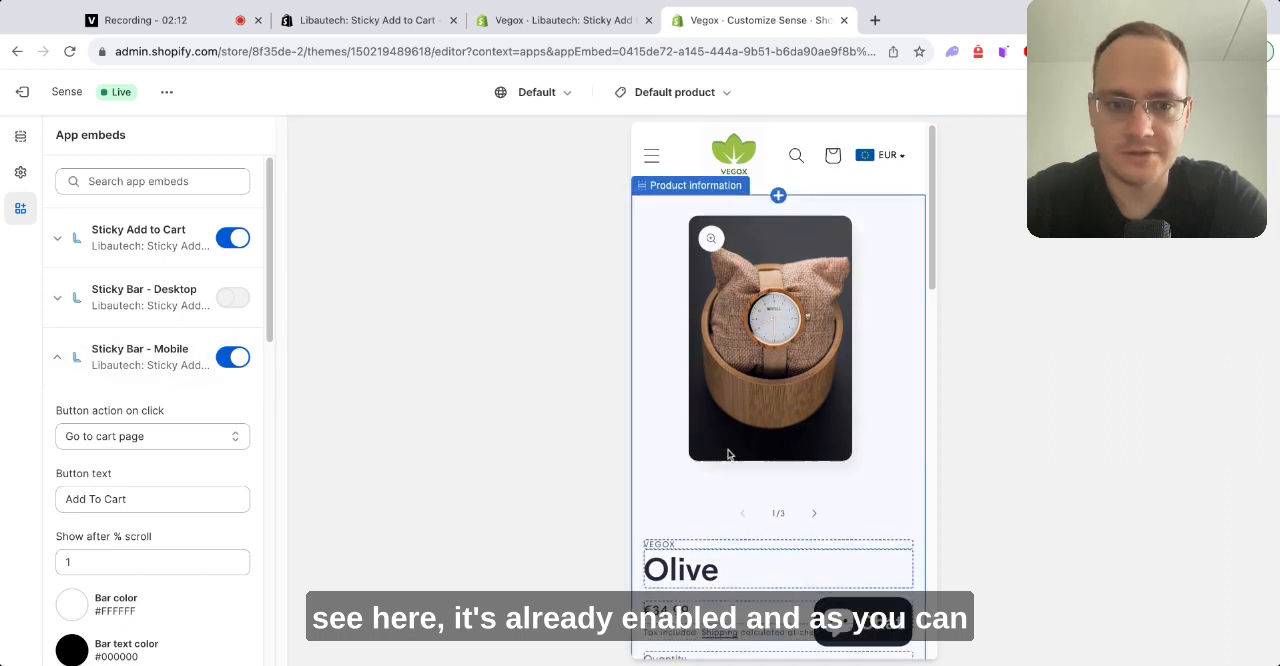
Review the Sticky Bar - Mobile embed's button text, colours, layering and bottom bar position
{"action": "scroll", "scroll_direction": "down", "scroll_amount": 3}
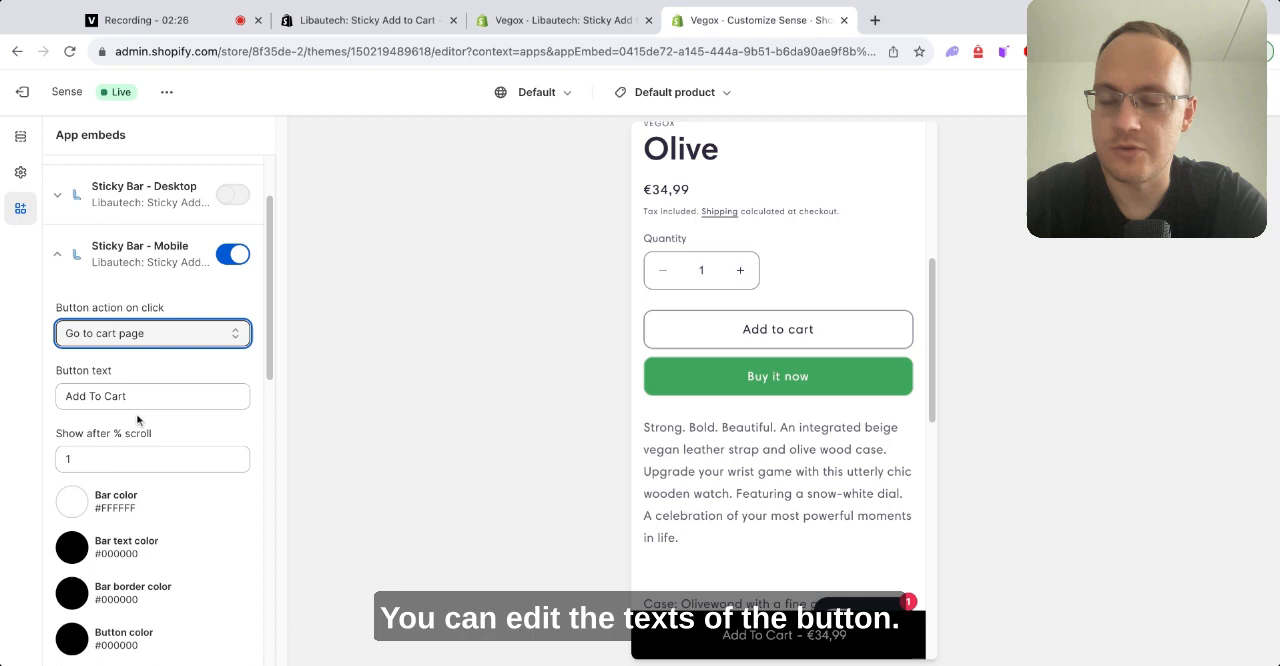
{"action": "left_click", "coordinate": [152, 396]}
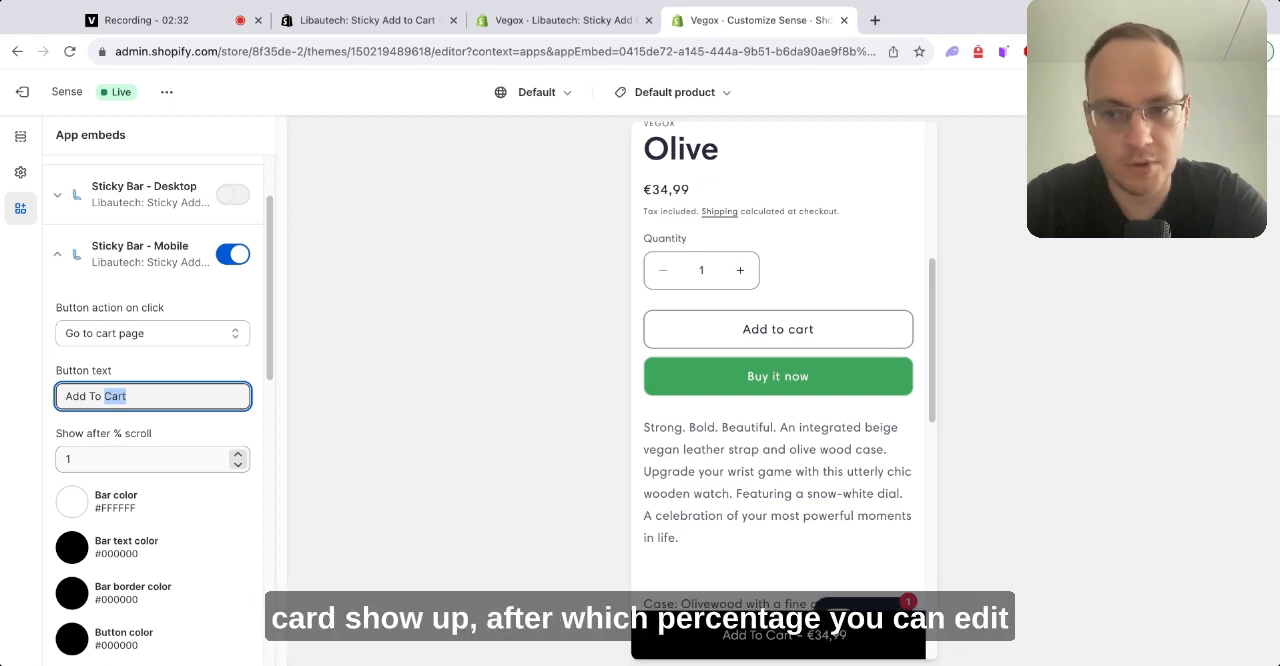
{"action": "scroll", "scroll_direction": "down", "scroll_amount": 3}
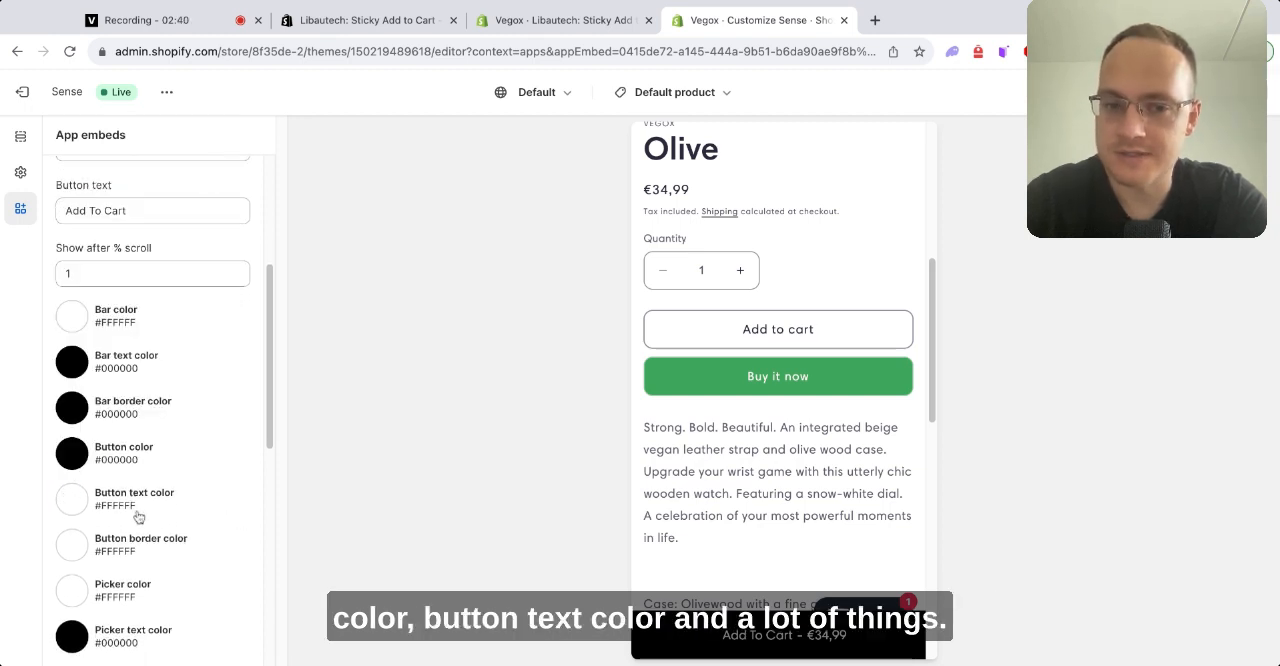
{"action": "scroll", "scroll_direction": "down", "scroll_amount": 3}
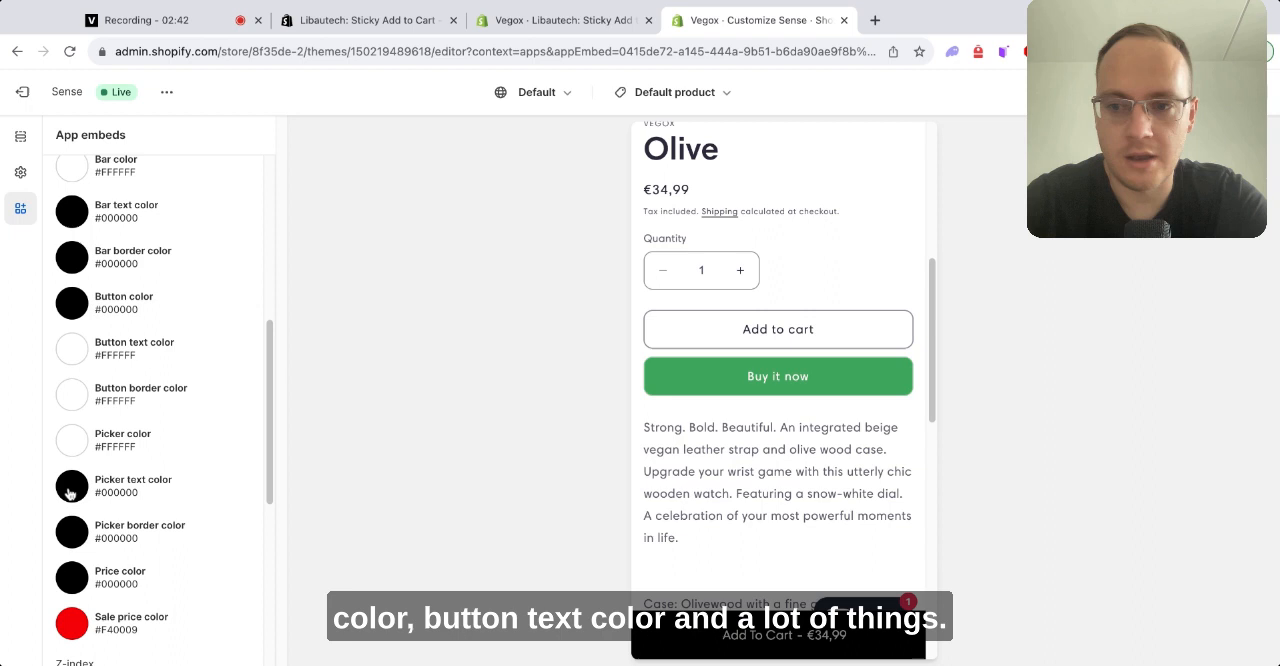
{"action": "scroll", "scroll_direction": "down", "scroll_amount": 3}
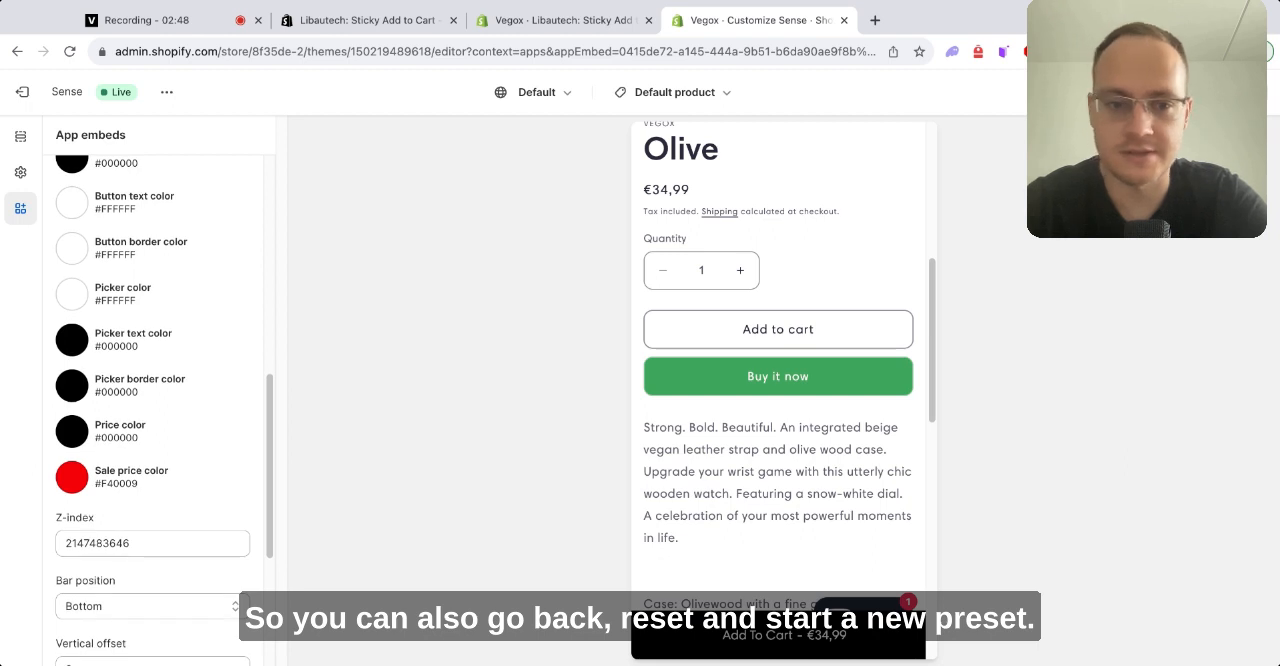
{"action": "scroll", "scroll_direction": "down", "scroll_amount": 3}
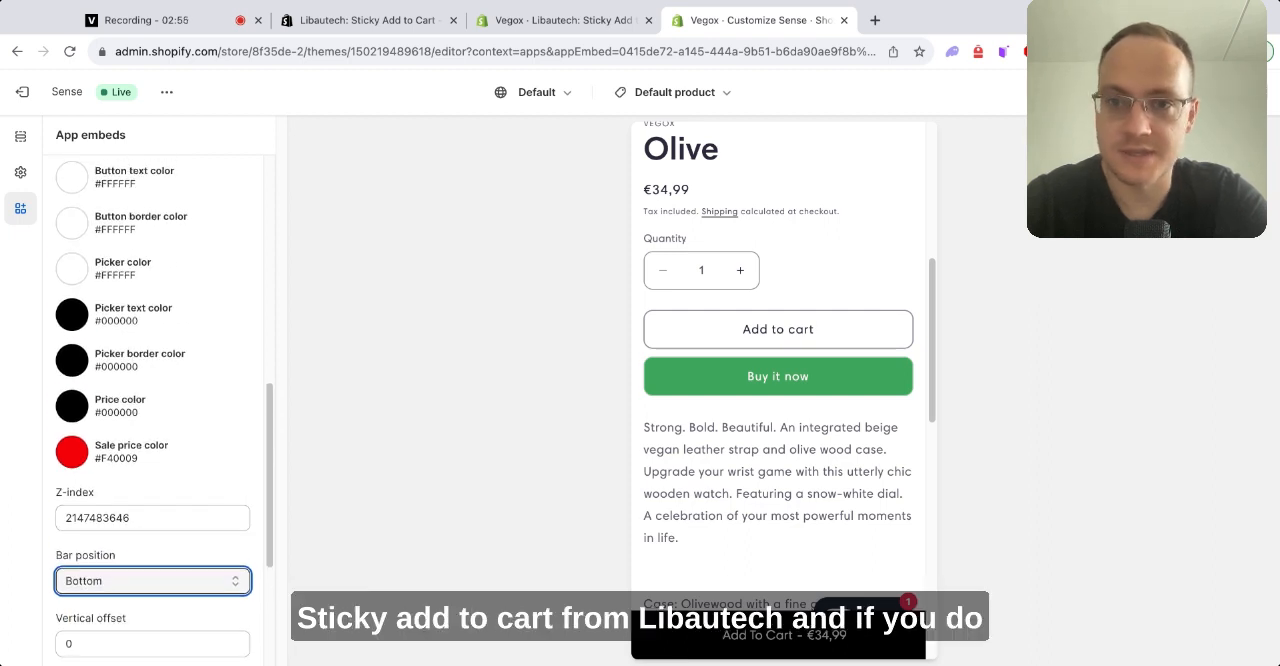
Apply the Half size desktop widget centred in the middle, then try a red button colour
{"action": "left_click", "coordinate": [560, 20]}
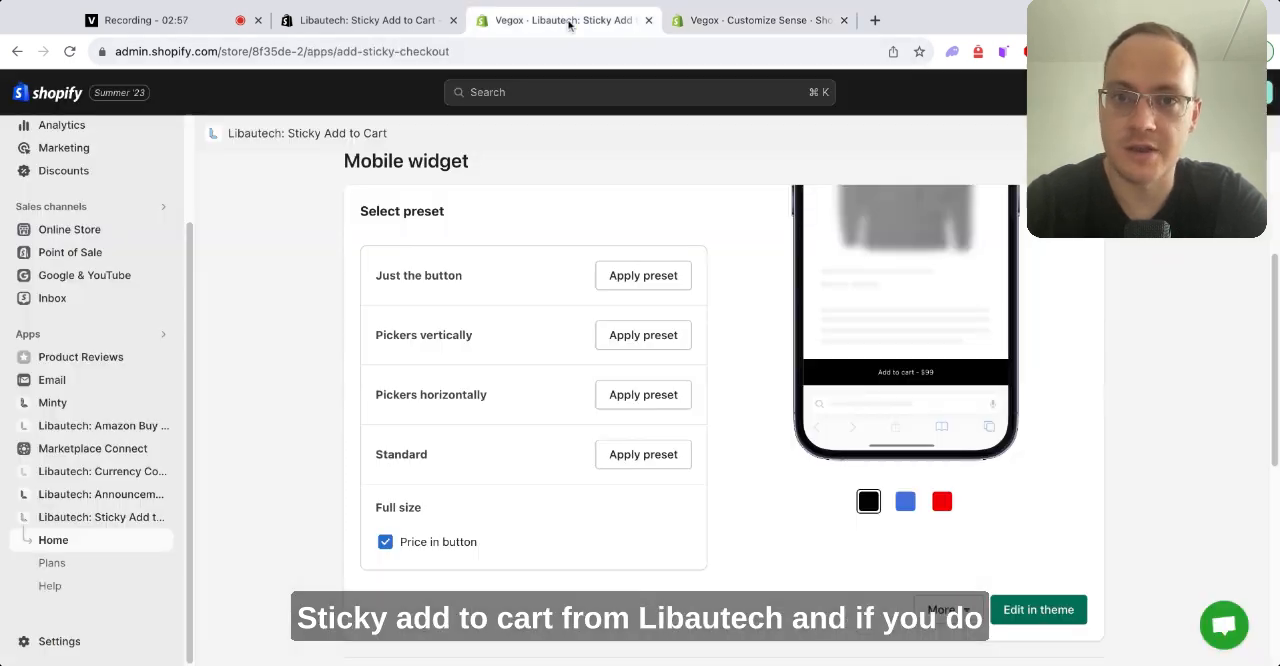
{"action": "scroll", "scroll_direction": "down", "scroll_amount": 3}
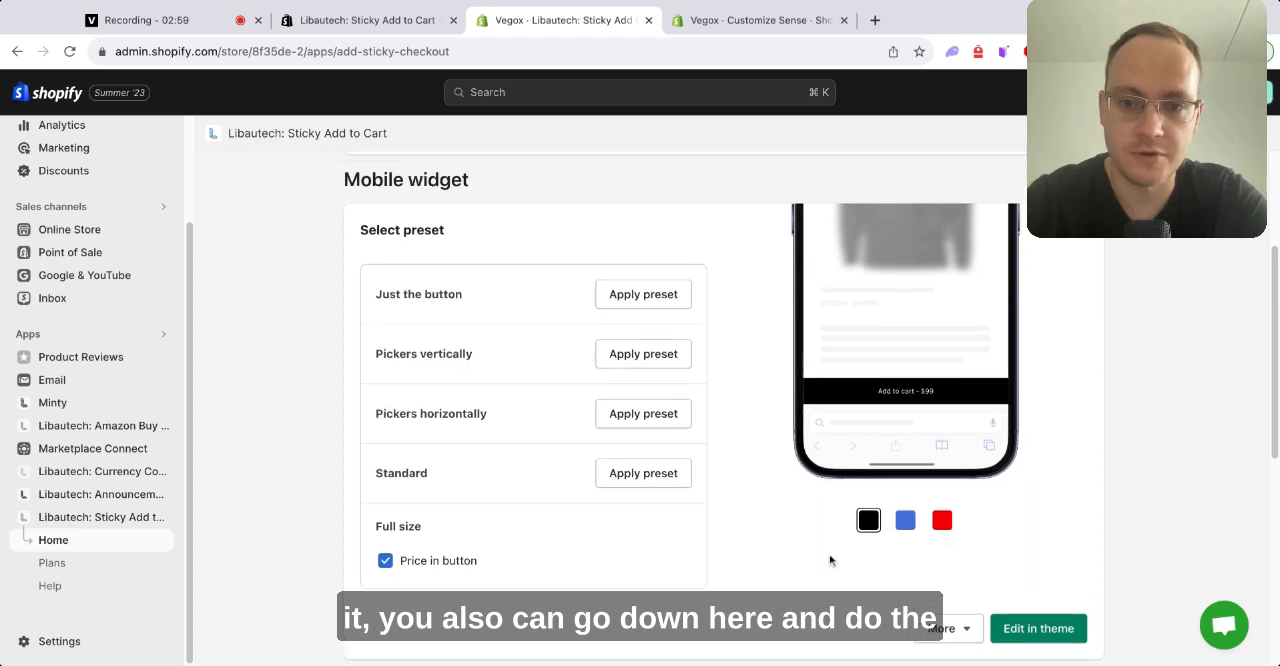
{"action": "scroll", "scroll_direction": "down", "scroll_amount": 3}
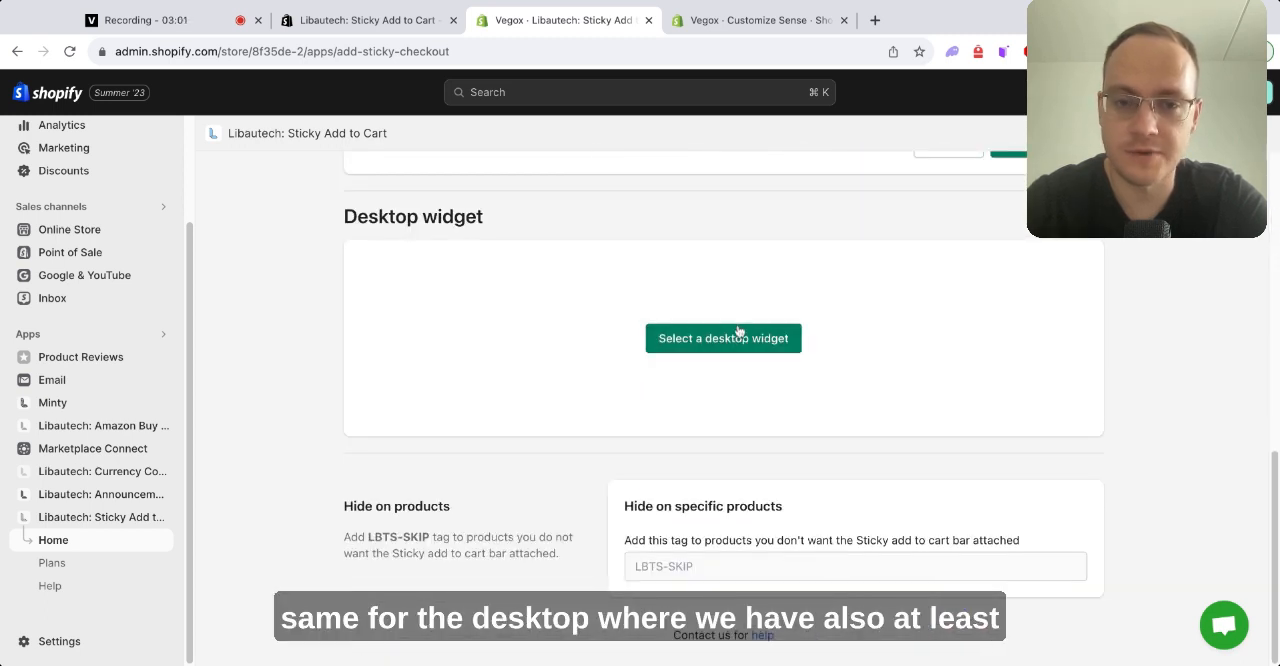
{"action": "left_click", "coordinate": [723, 338]}
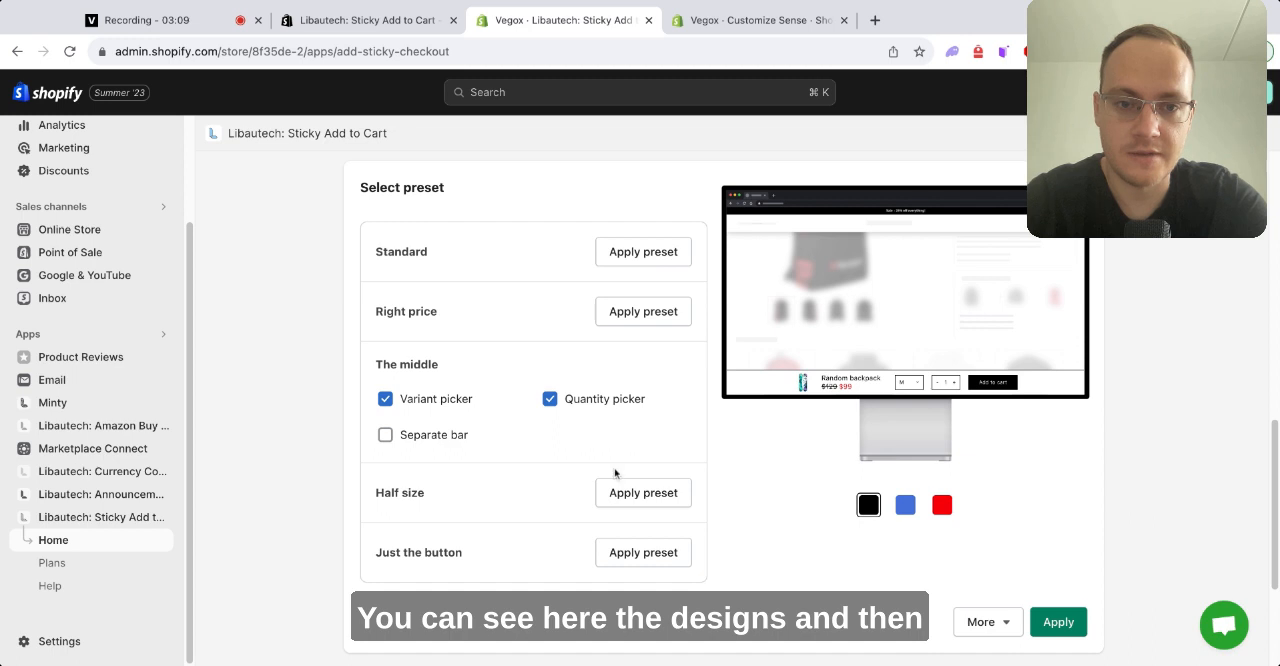
{"action": "left_click", "coordinate": [418, 552]}
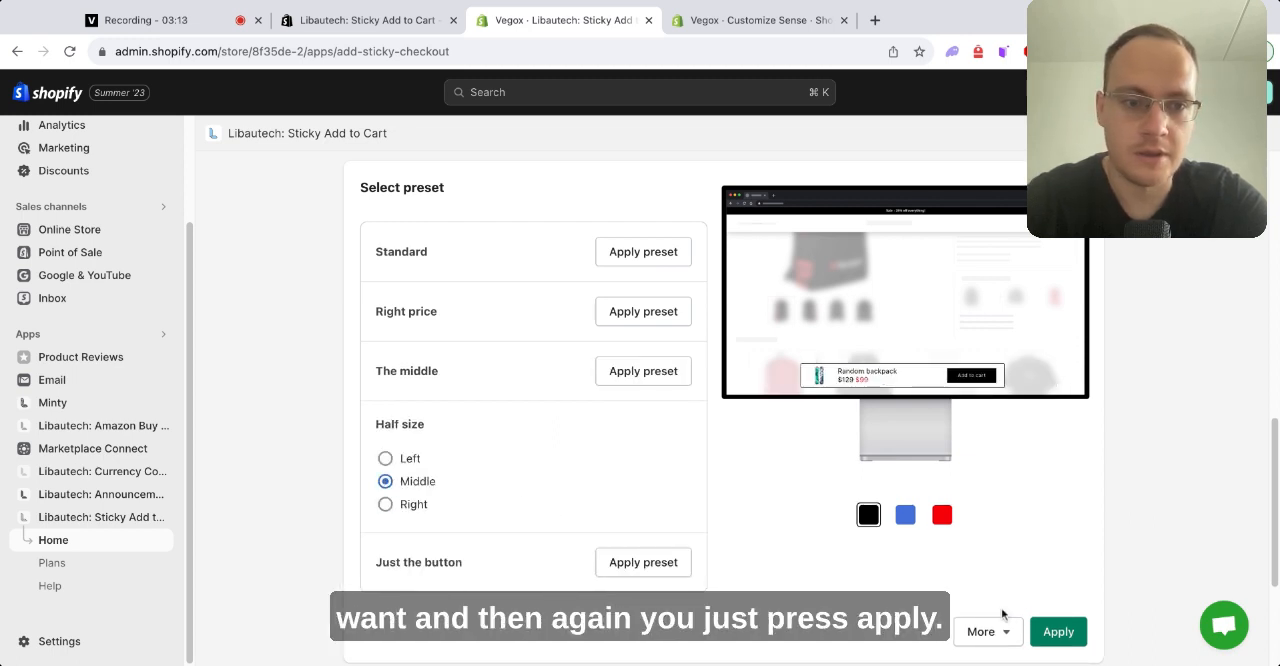
{"action": "left_click", "coordinate": [1058, 631]}
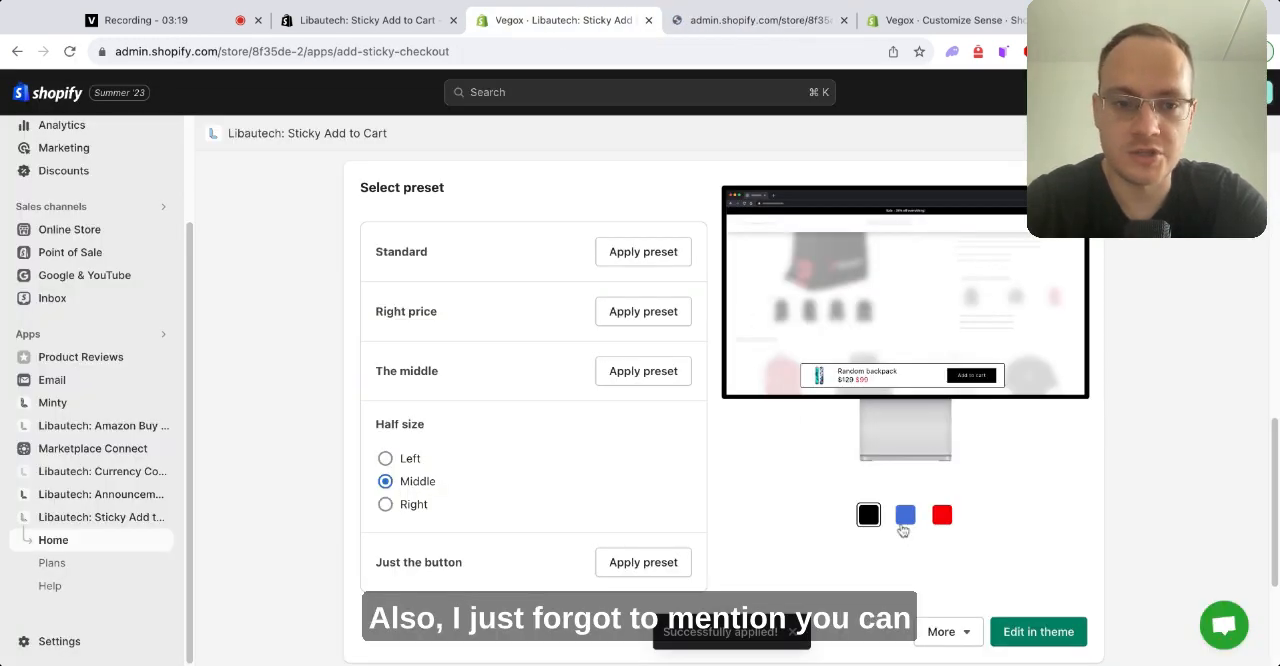
{"action": "left_click", "coordinate": [941, 514]}
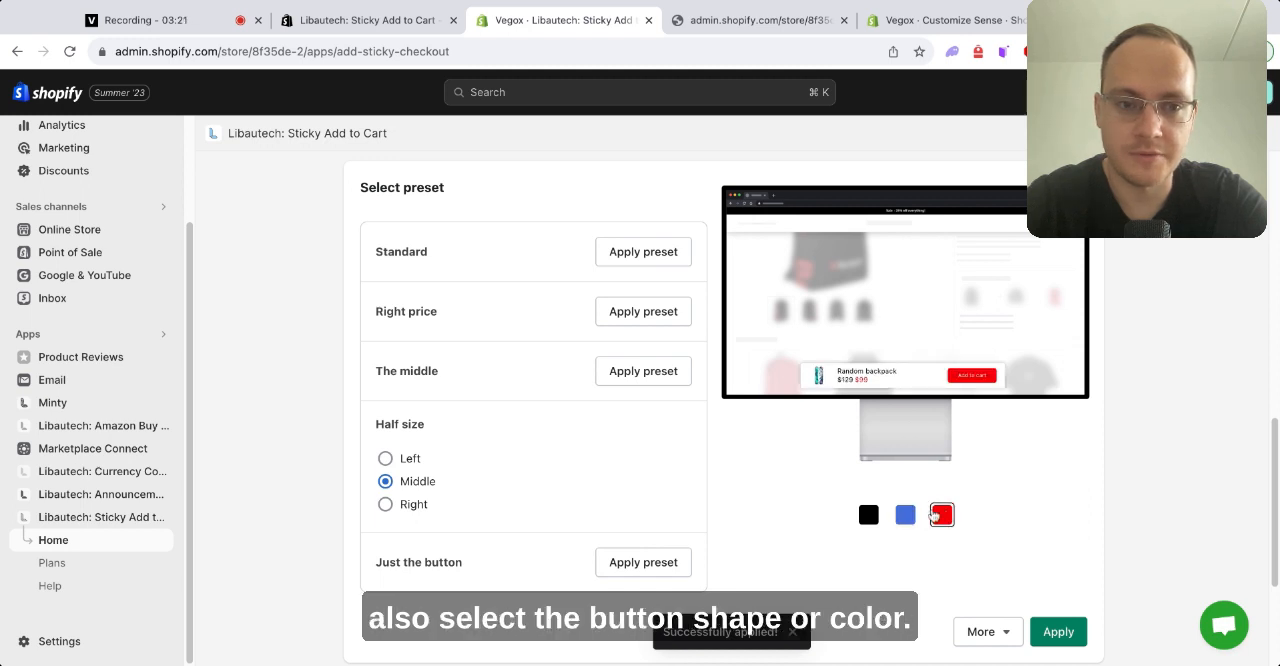
{"action": "left_click", "coordinate": [868, 514]}
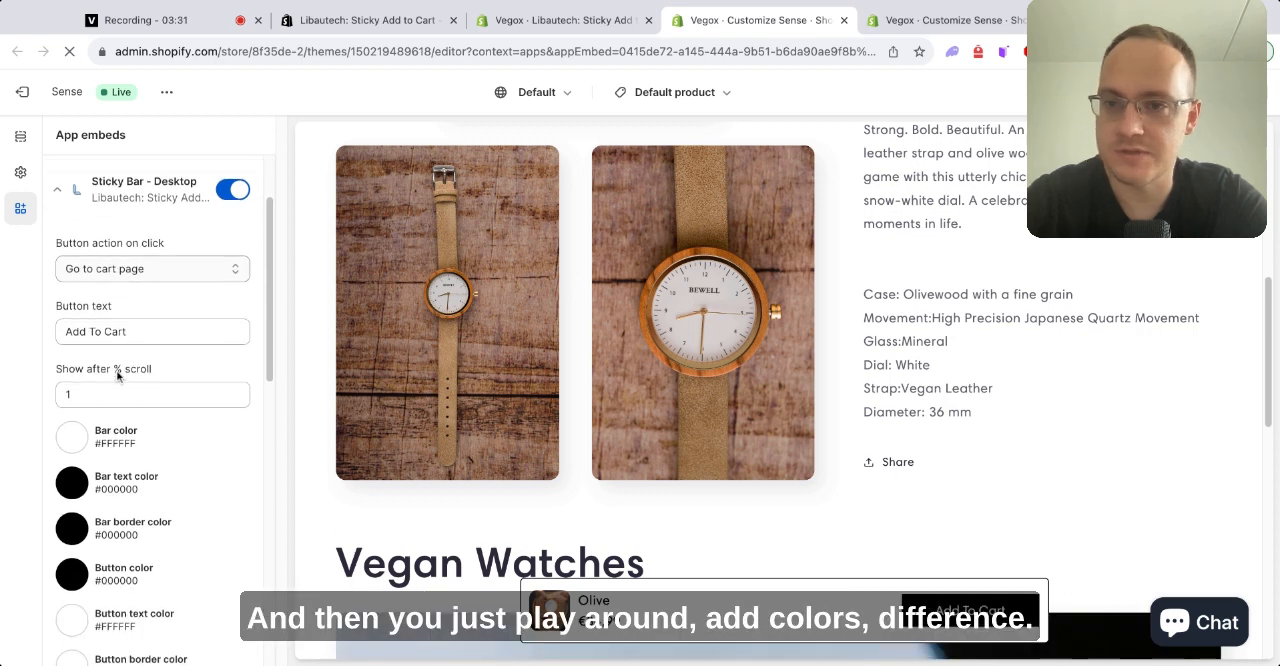
Check the enabled Sticky Bar - Desktop embed settings, then return to the app's presets
{"action": "scroll", "scroll_direction": "down", "scroll_amount": 3}
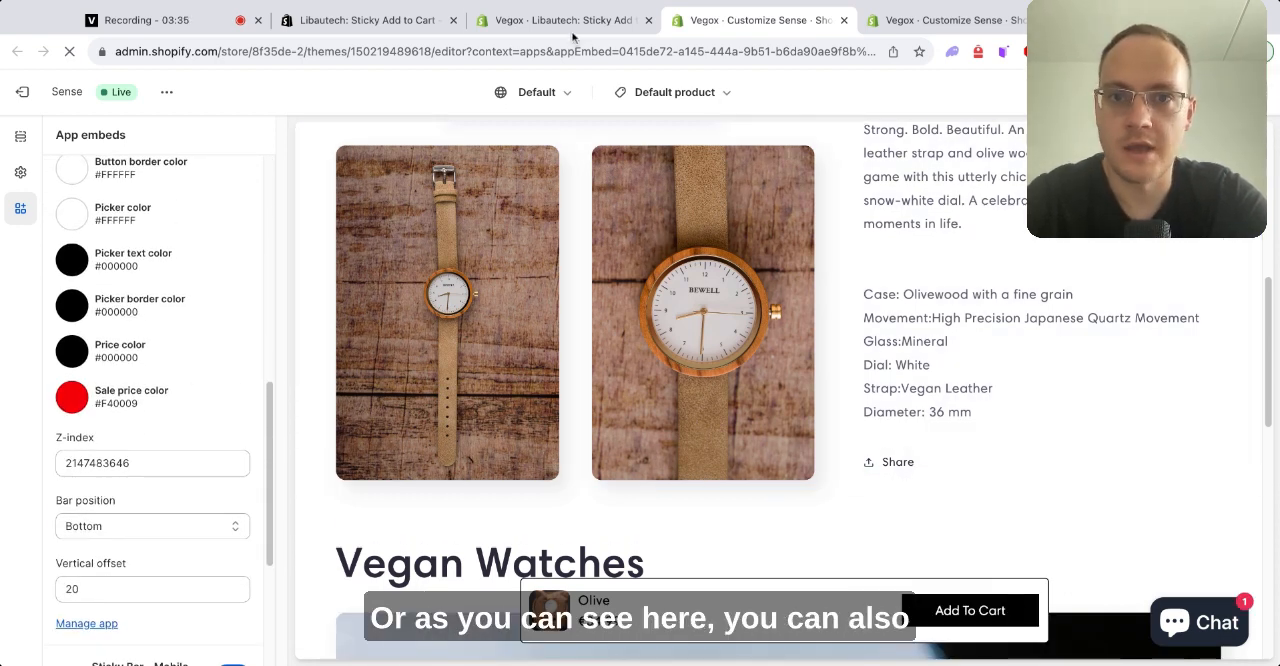
{"action": "left_click", "coordinate": [565, 19]}
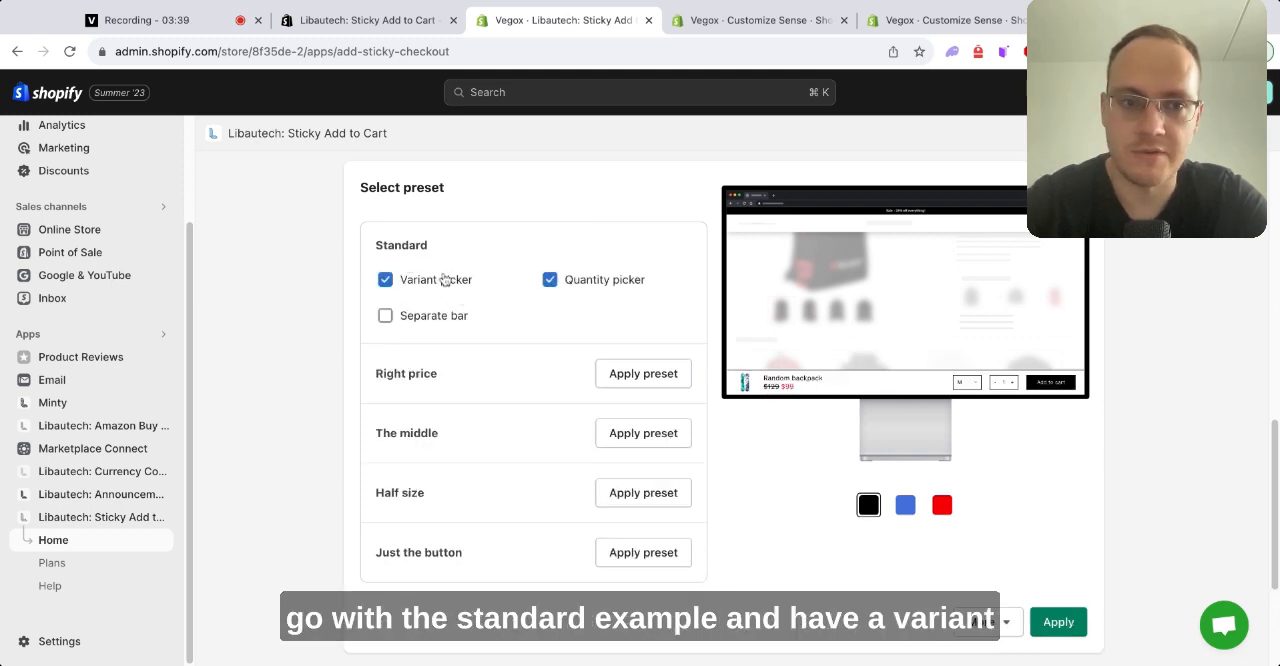
Tick 'Separate bar' on the Standard desktop preset
{"action": "left_click", "coordinate": [385, 315]}
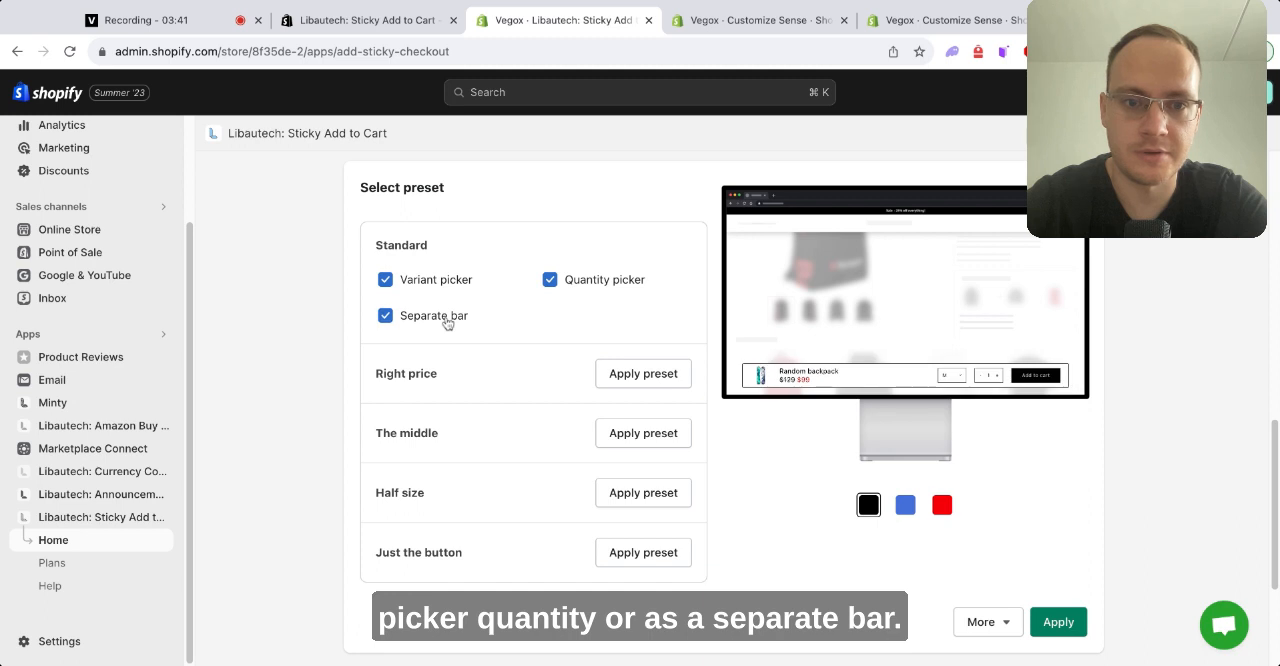